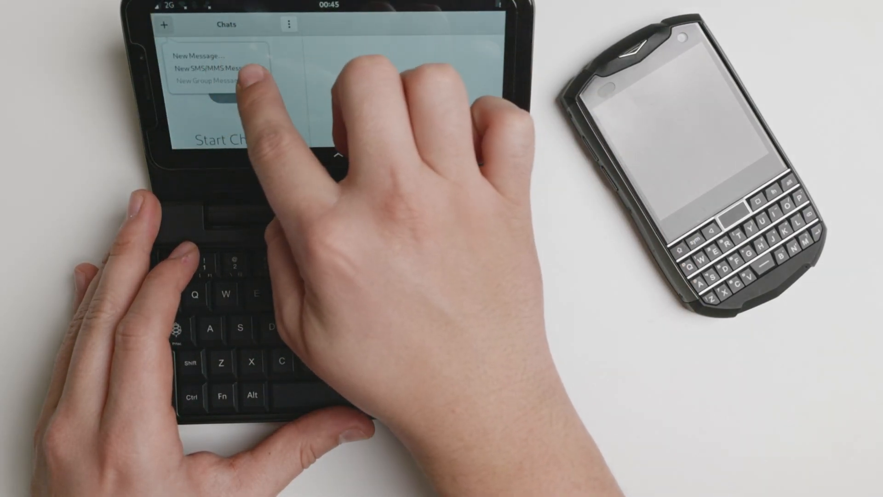
Step: Start a new SMS conversation and enter 'hello my name is Jos' in the contact search
left_click(214, 67)
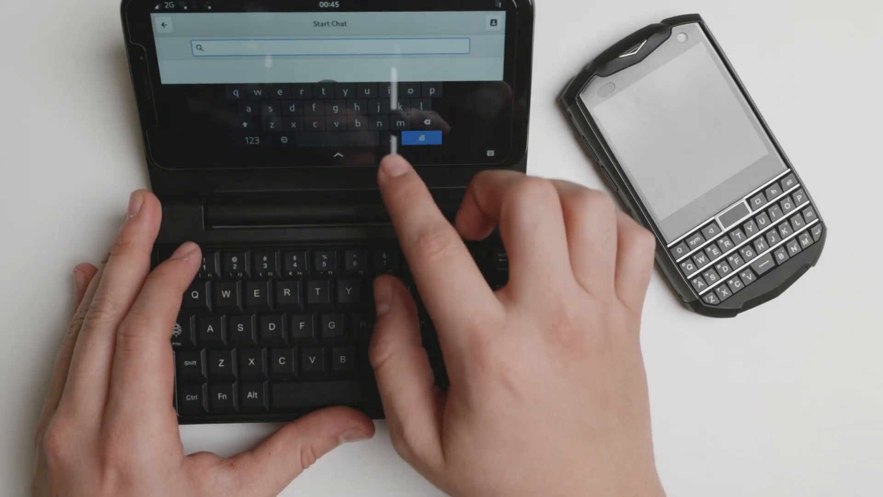
type("hel")
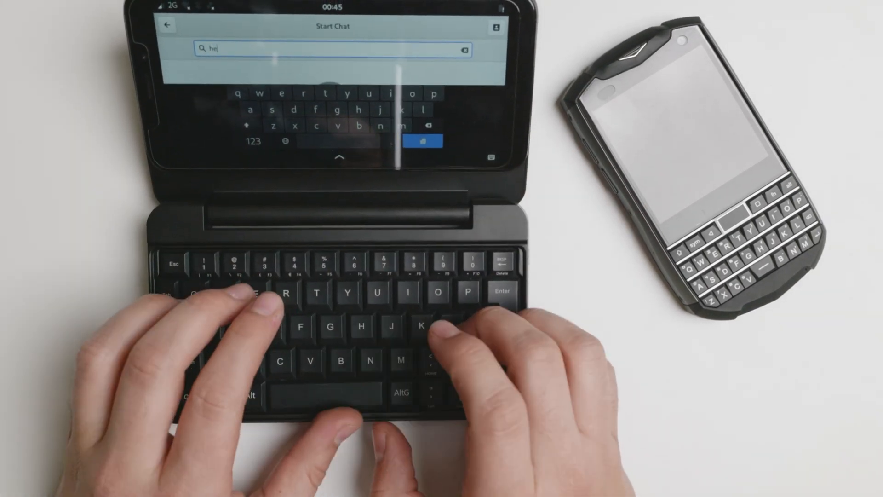
type("hello my n")
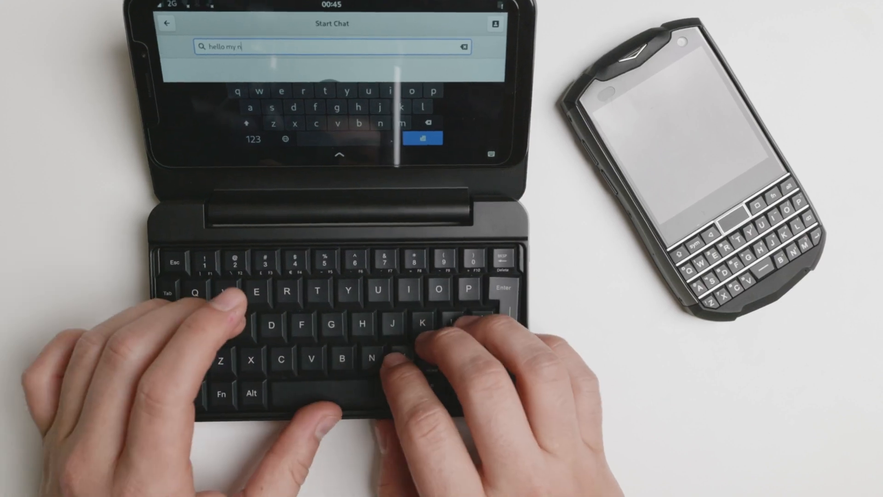
type("ame is")
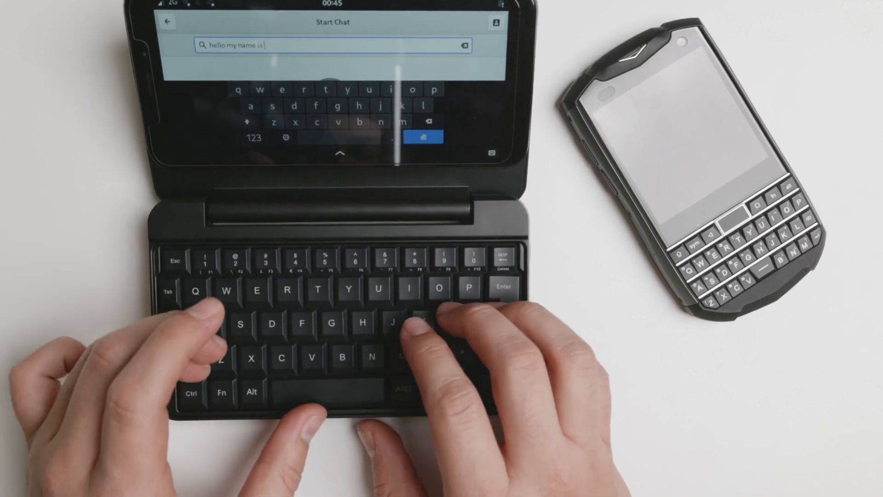
type("Jos")
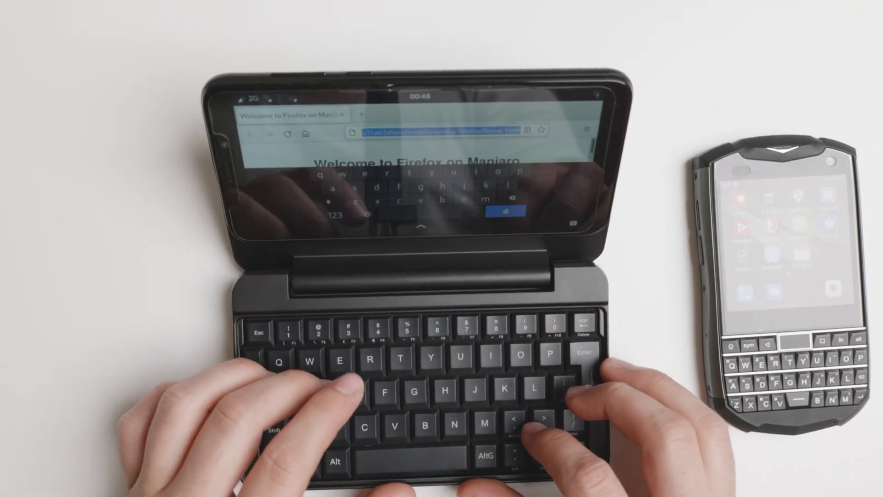
Step: Search for 'the verge' from the Firefox address bar
type("the verge")
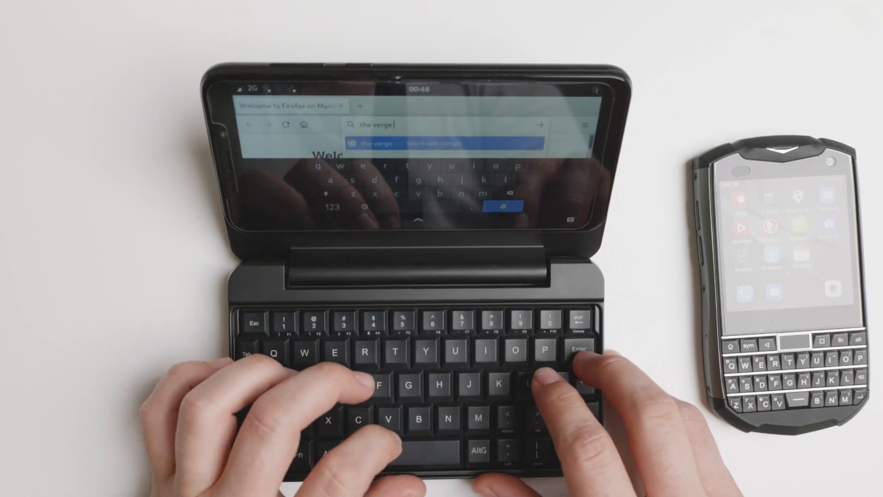
key("Return")
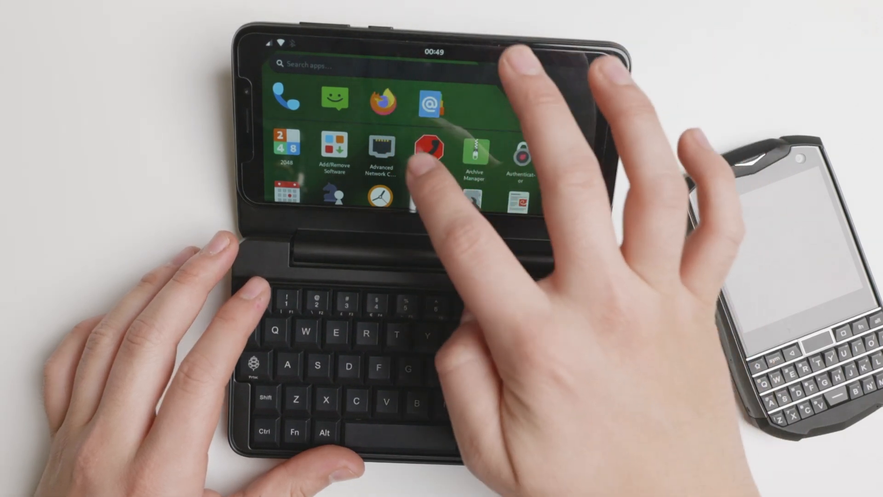
Step: Relaunch Firefox and try loading theverge.com, ending on a Secure Connection Failed page
left_click(381, 101)
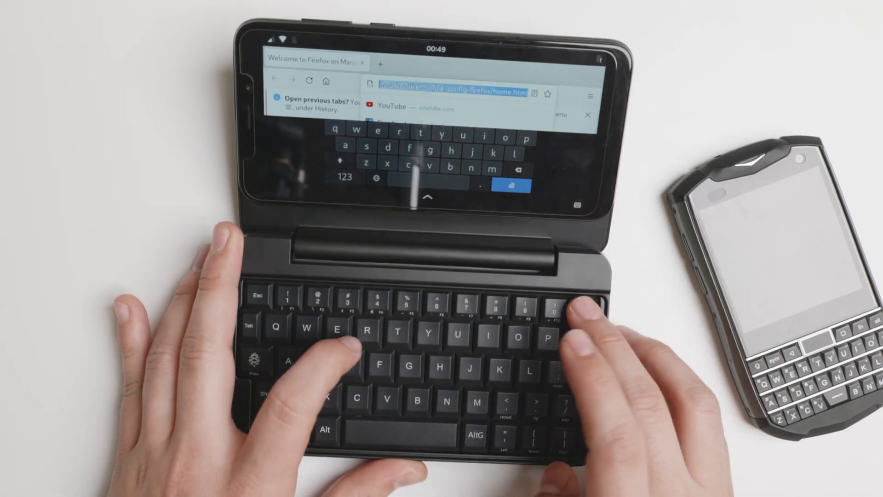
type("thever")
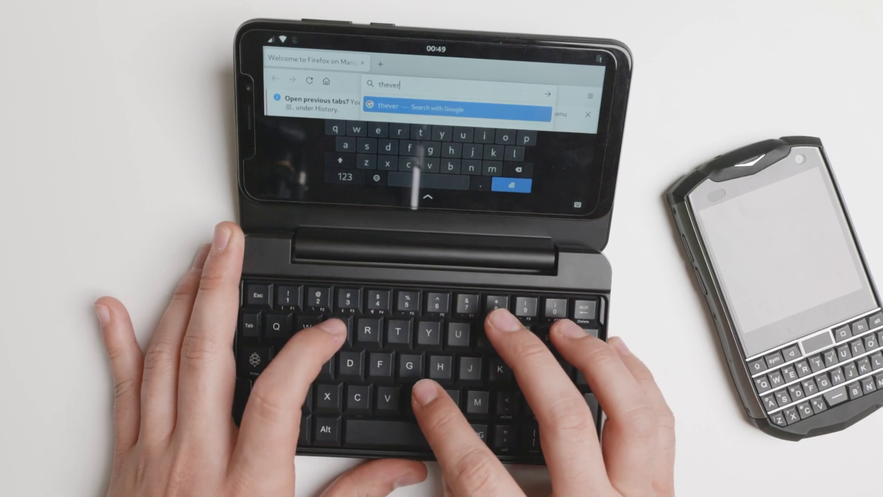
type("ge.")
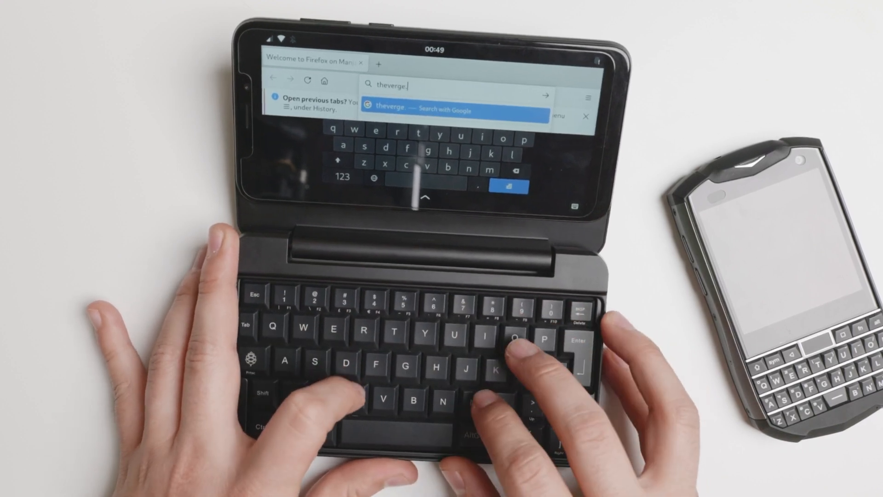
key("Return")
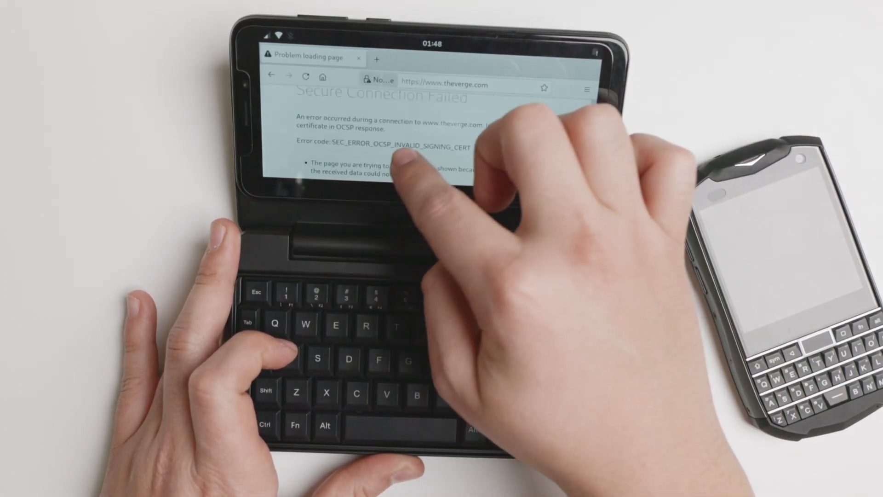
Step: Search 'the verge' again, load the homepage and scroll through its top stories
scroll("down", 3)
type("the verg")
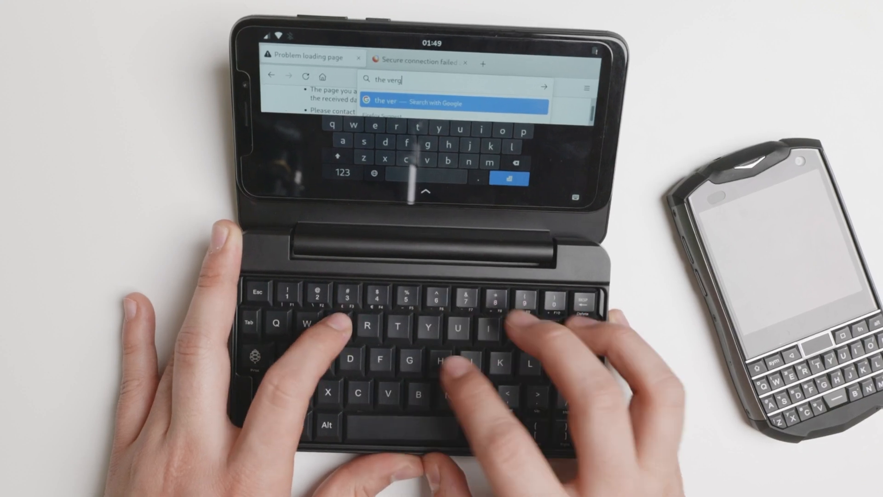
key("Return")
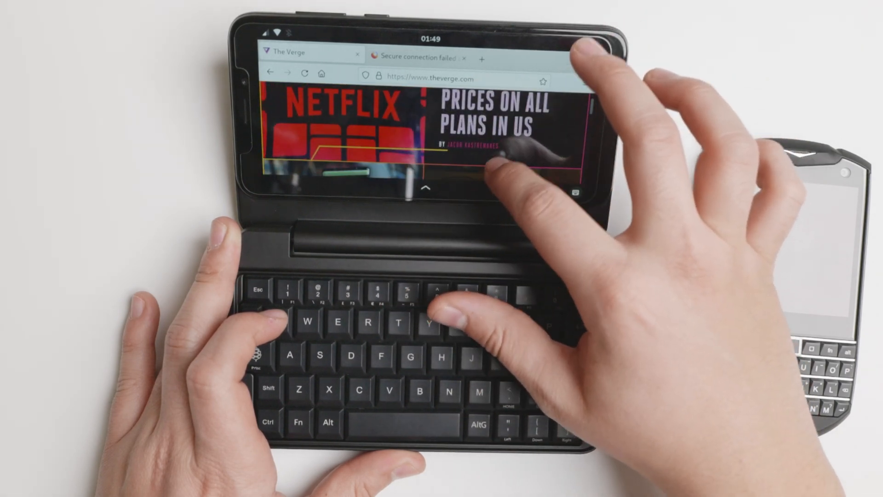
scroll("down", 3)
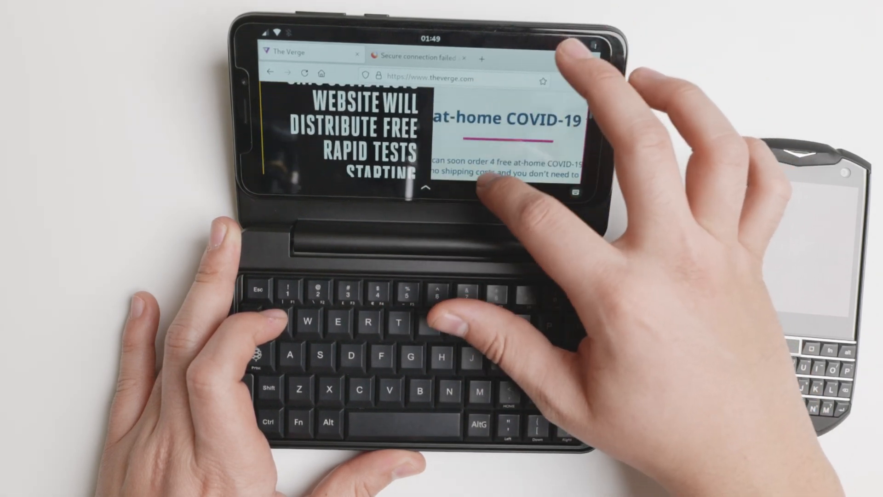